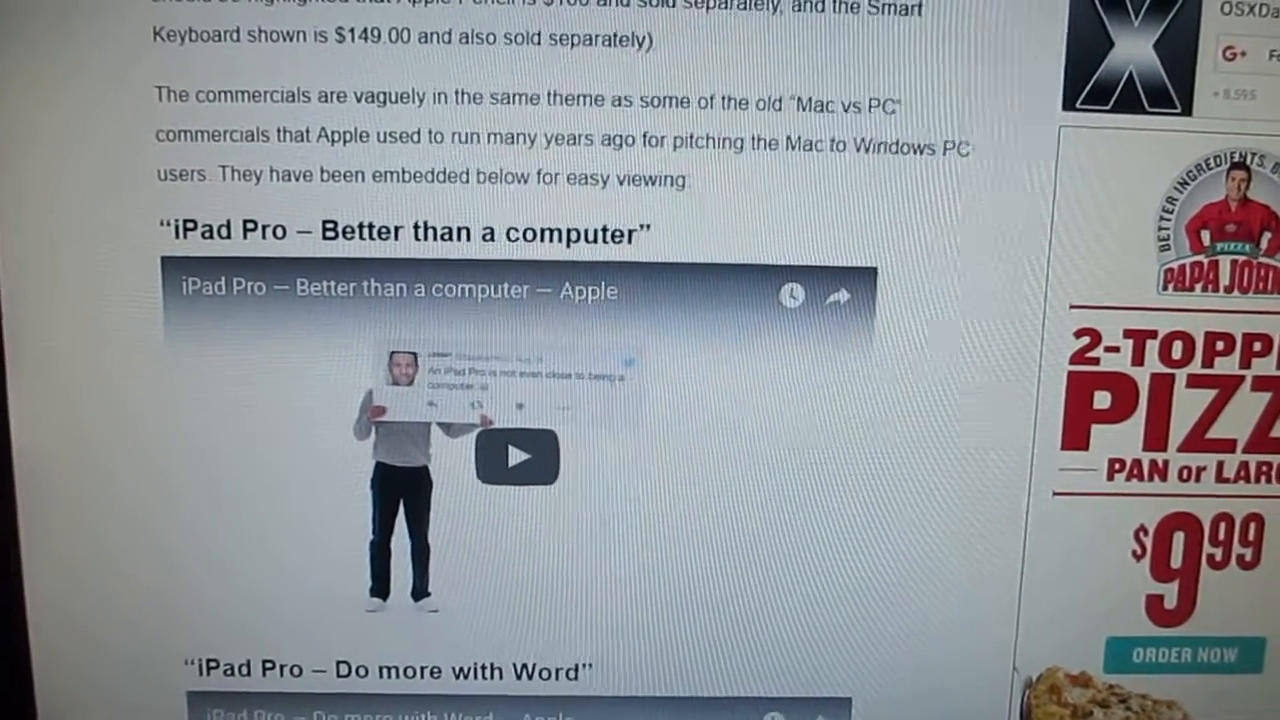
- Highlight the iPad Pro article's opening paragraph in Chrome, beside Safari's hotel deals
scroll(down, 3)
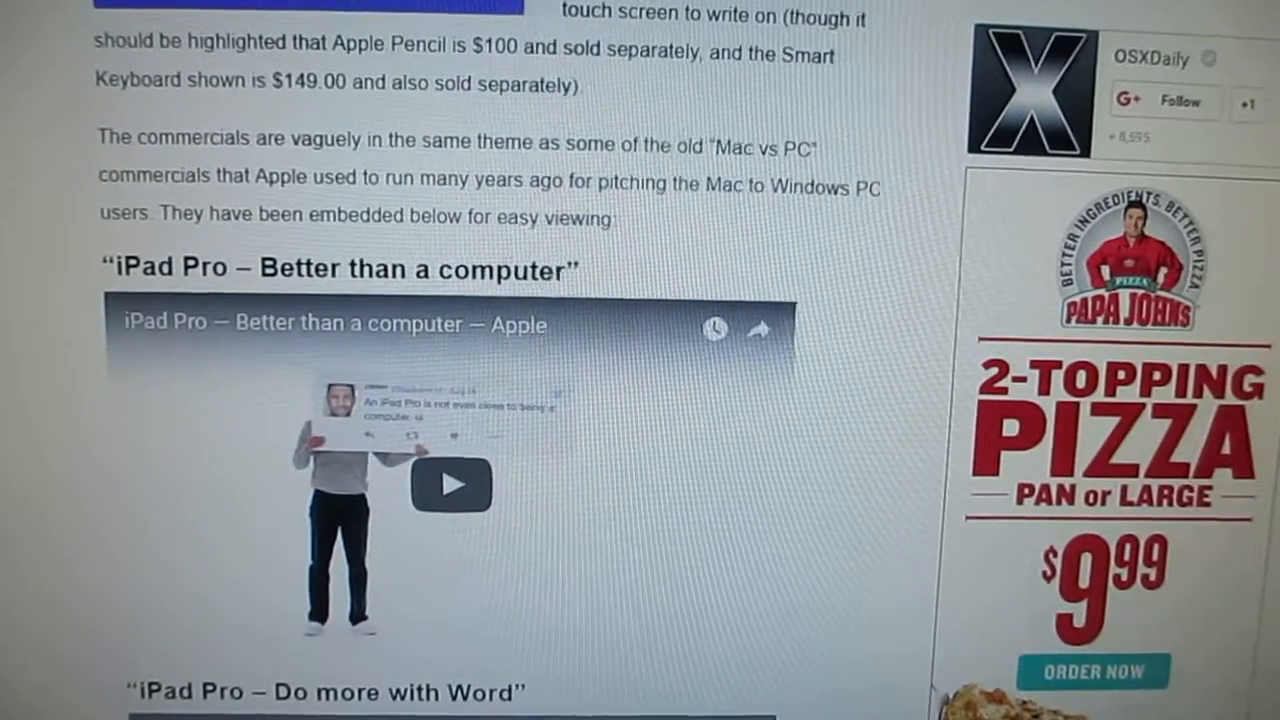
scroll(down, 3)
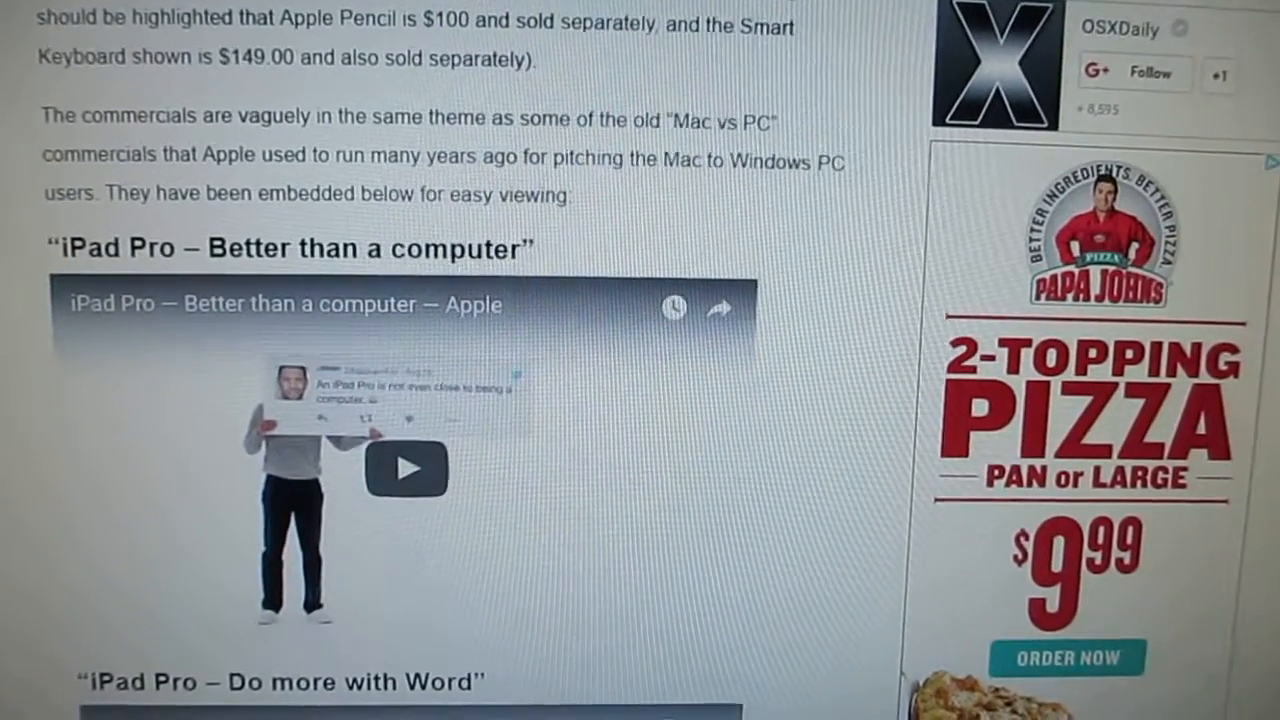
scroll(down, 3)
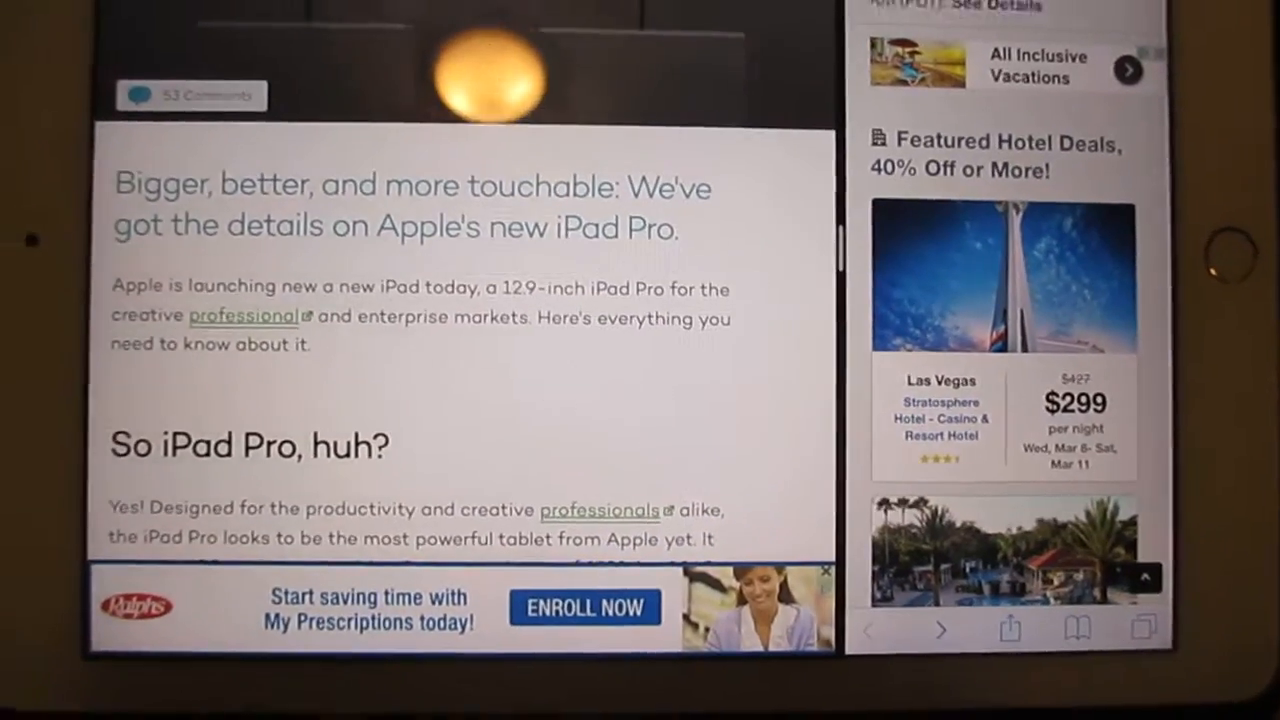
scroll(down, 3)
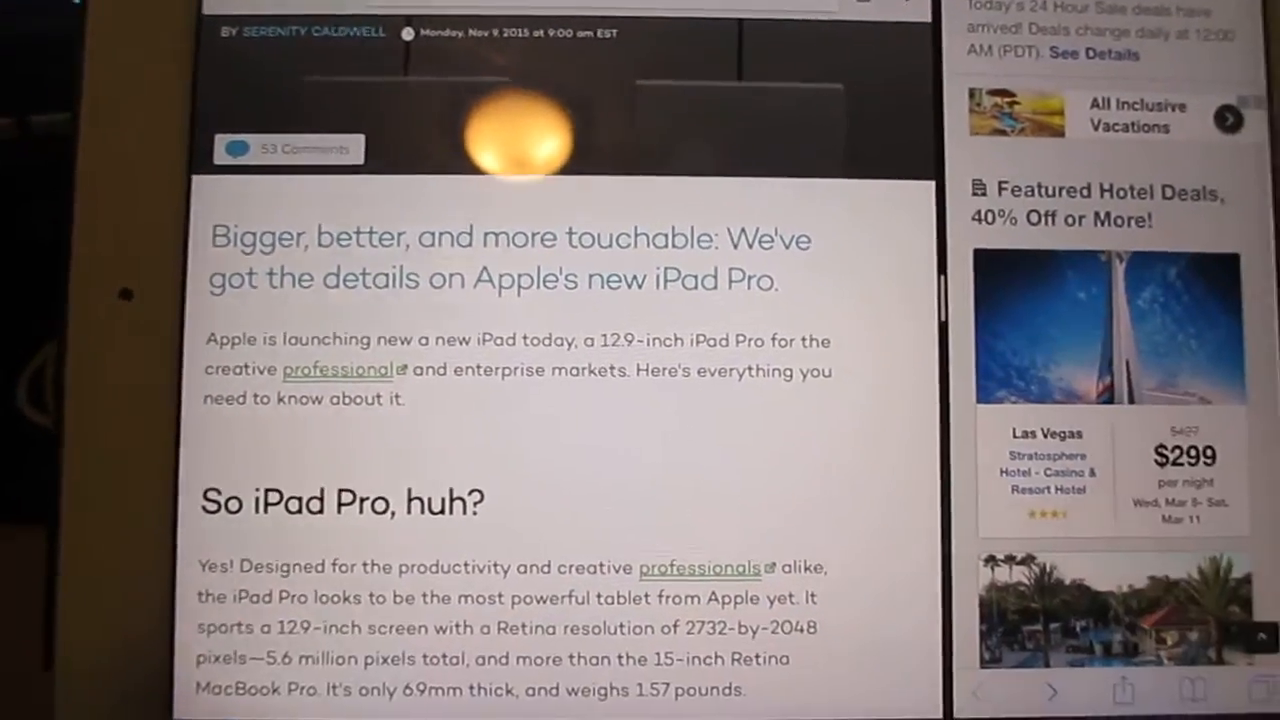
scroll(down, 3)
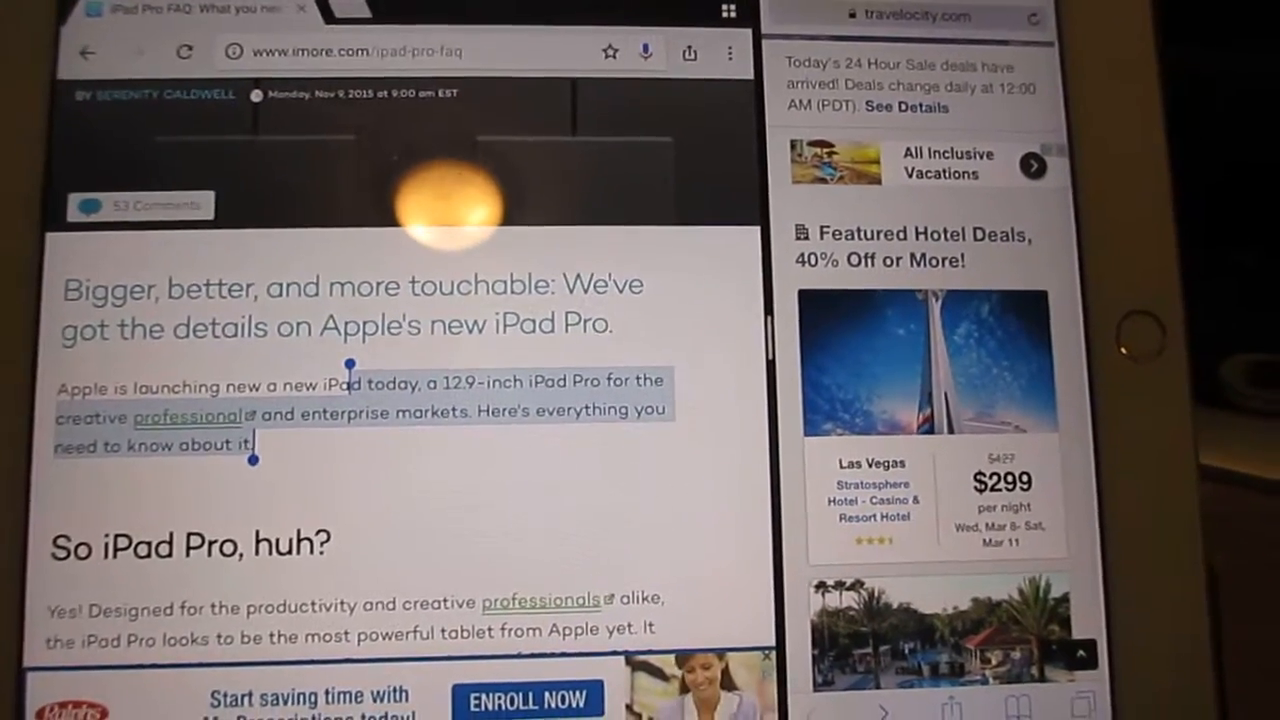
scroll(down, 3)
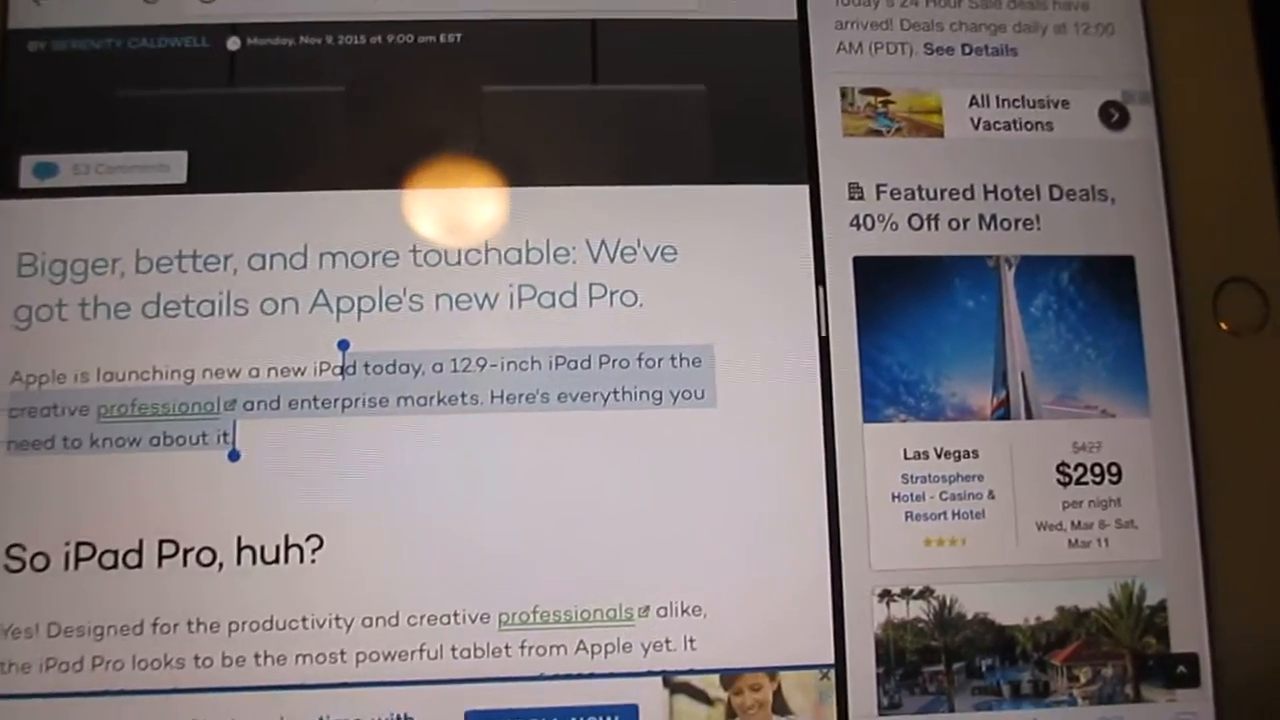
scroll(down, 3)
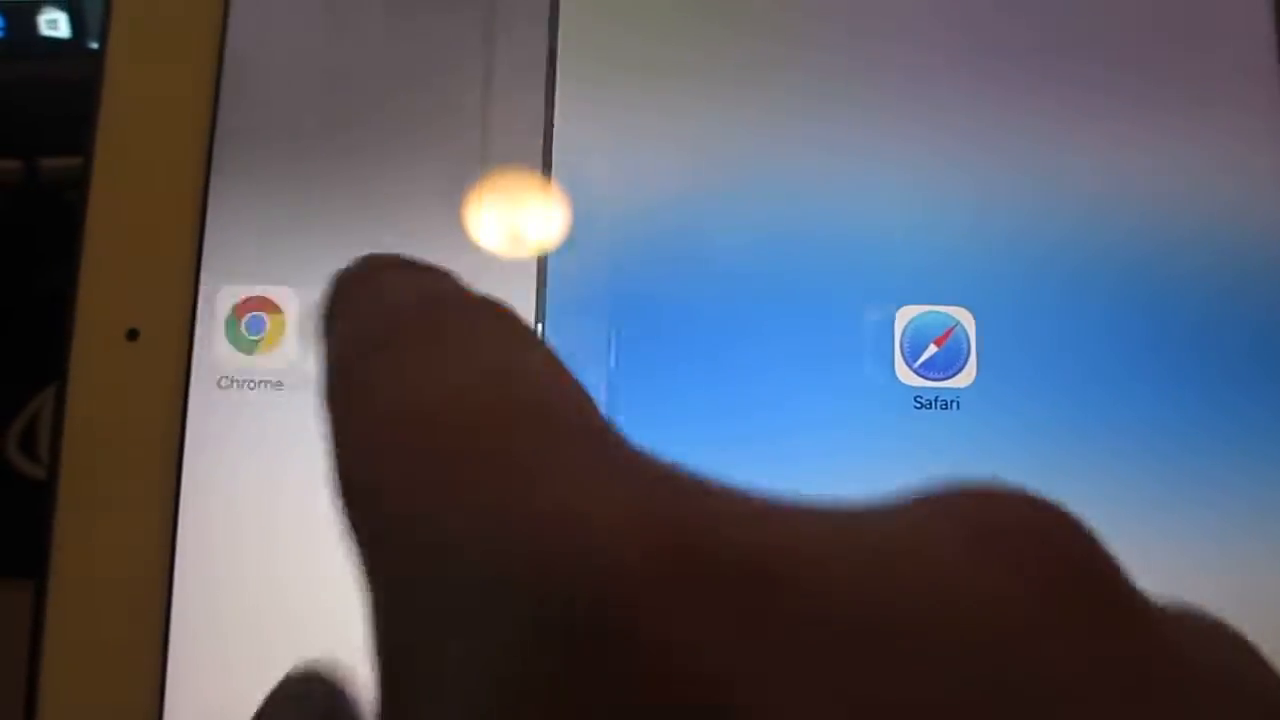
- Move the split-view divider to the middle so Chrome and Safari share equal widths
click(252, 330)
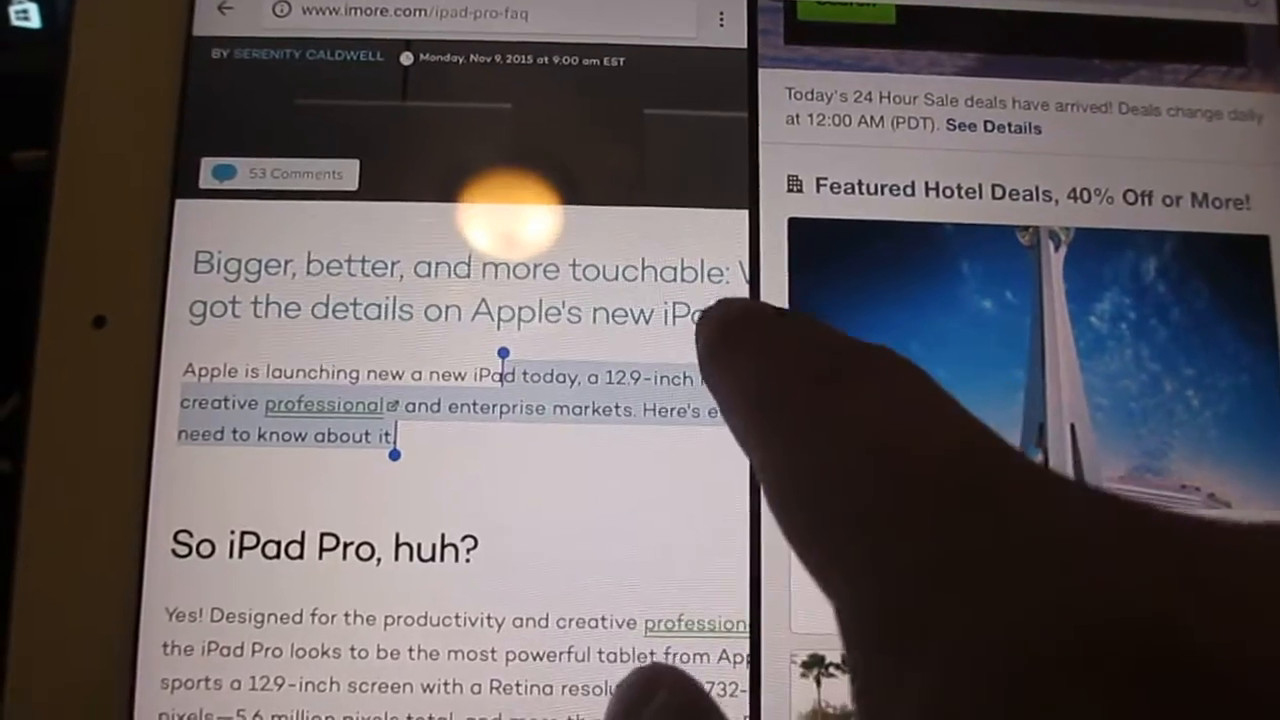